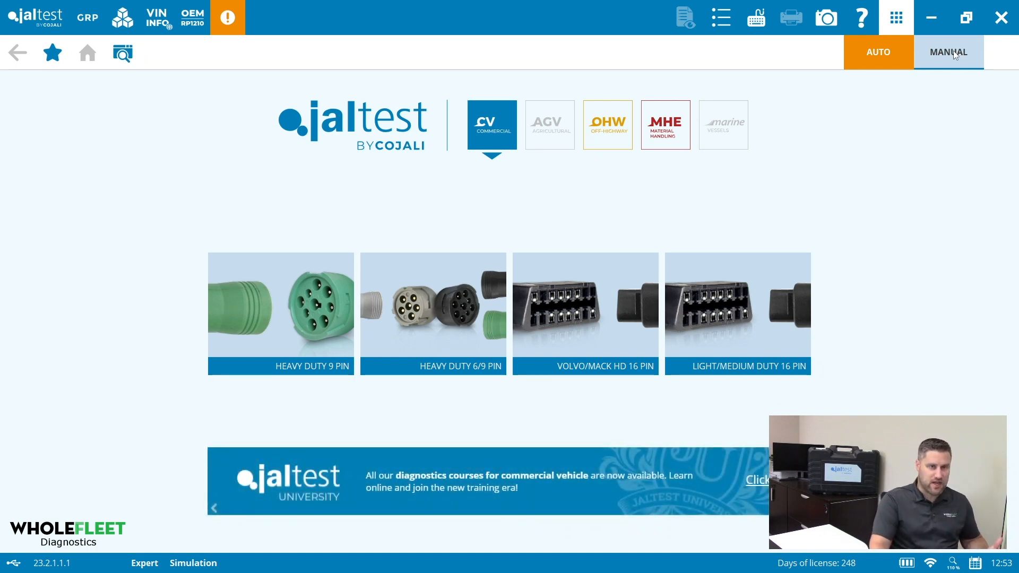
Switch to manual vehicle selection to show the manufacturer brand list
{"action": "left_click", "coordinate": [947, 52]}
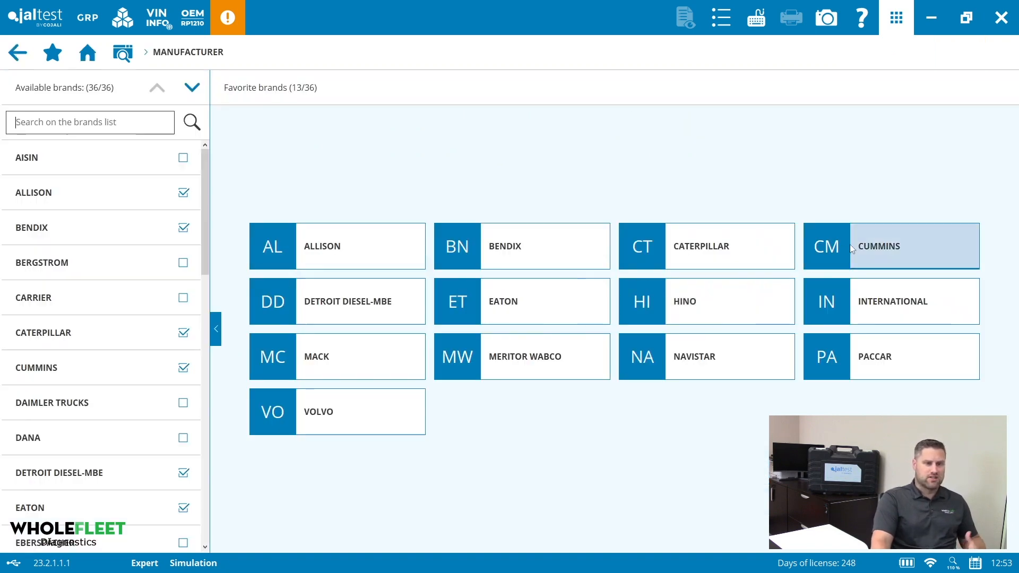
Choose Cummins as the engine manufacturer
{"action": "left_click", "coordinate": [891, 246]}
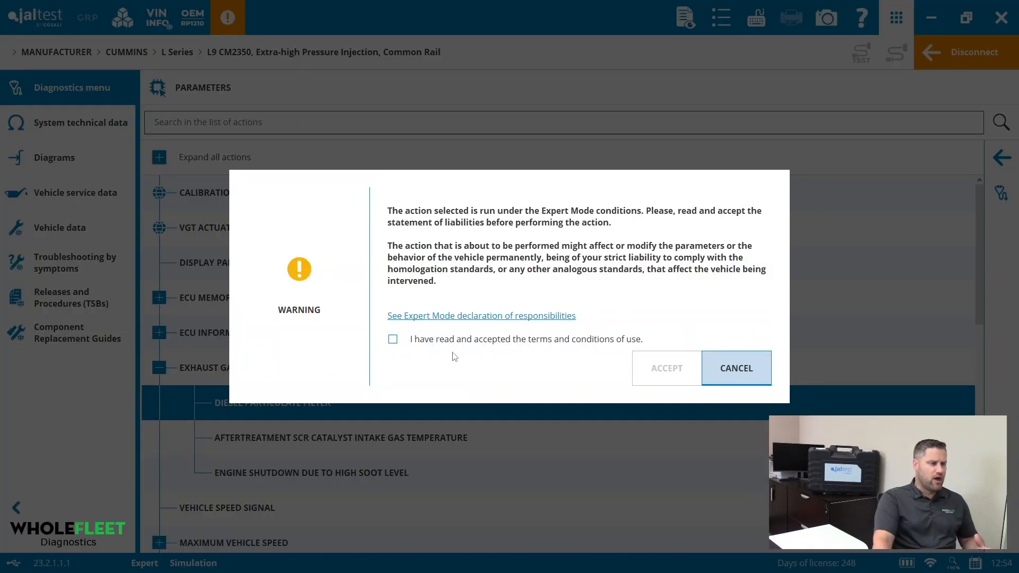
Accept the expert-mode terms and conditions to reach the DPF configuration page
{"action": "left_click", "coordinate": [736, 368]}
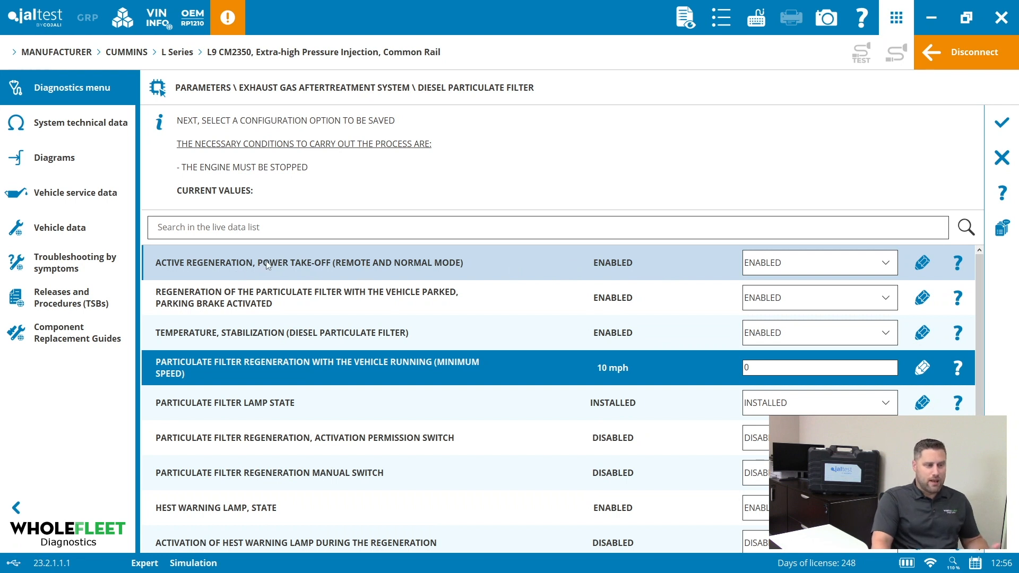
{"action": "left_click", "coordinate": [309, 263]}
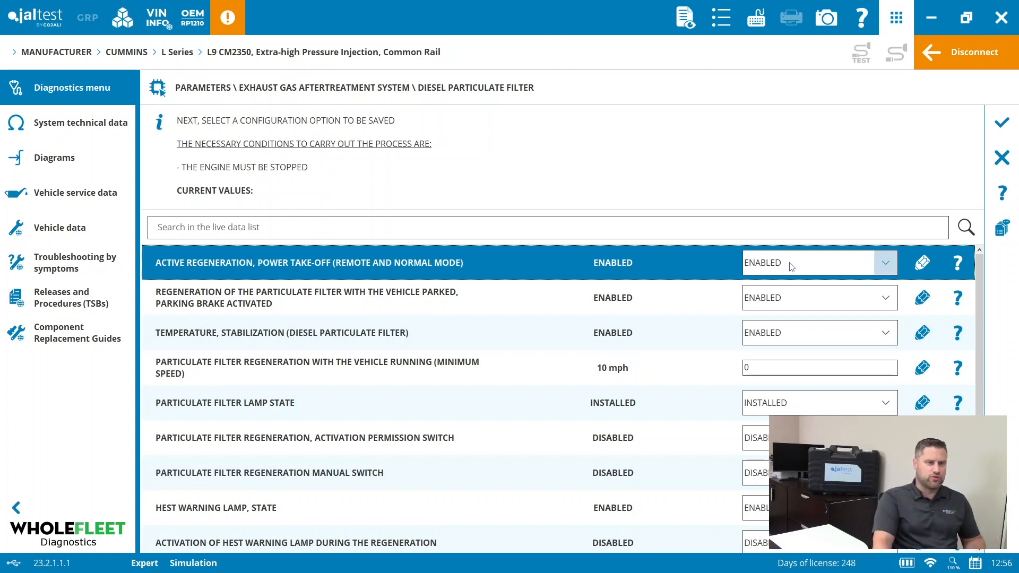
{"action": "mouse_move", "coordinate": [597, 273]}
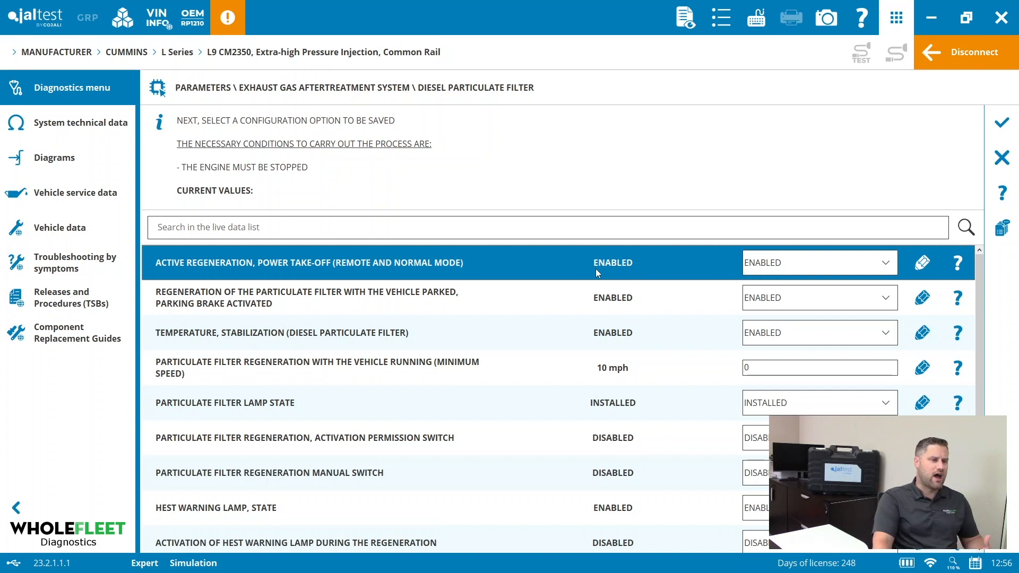
{"action": "mouse_move", "coordinate": [494, 273]}
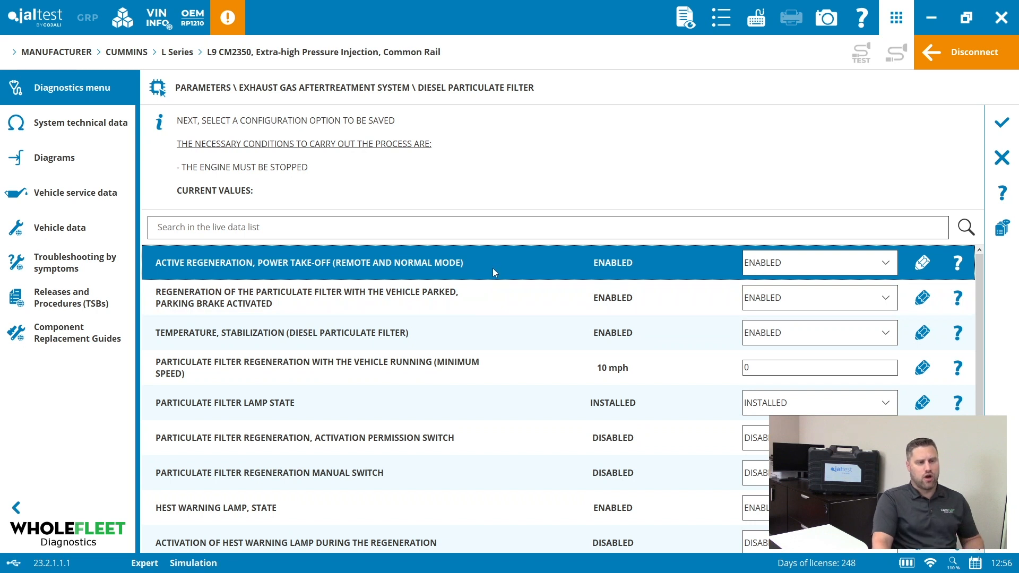
{"action": "mouse_move", "coordinate": [486, 274]}
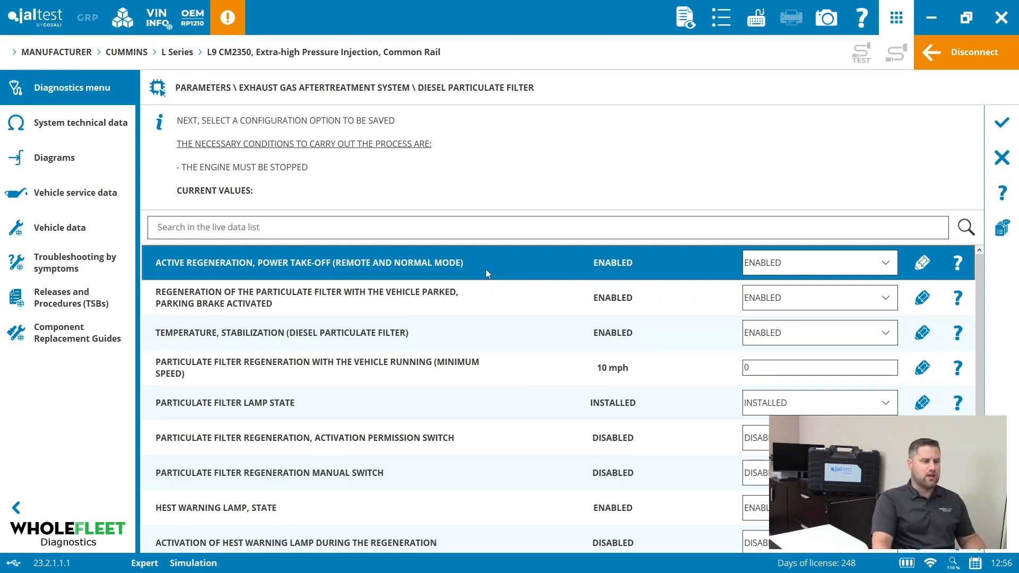
{"action": "mouse_move", "coordinate": [700, 275]}
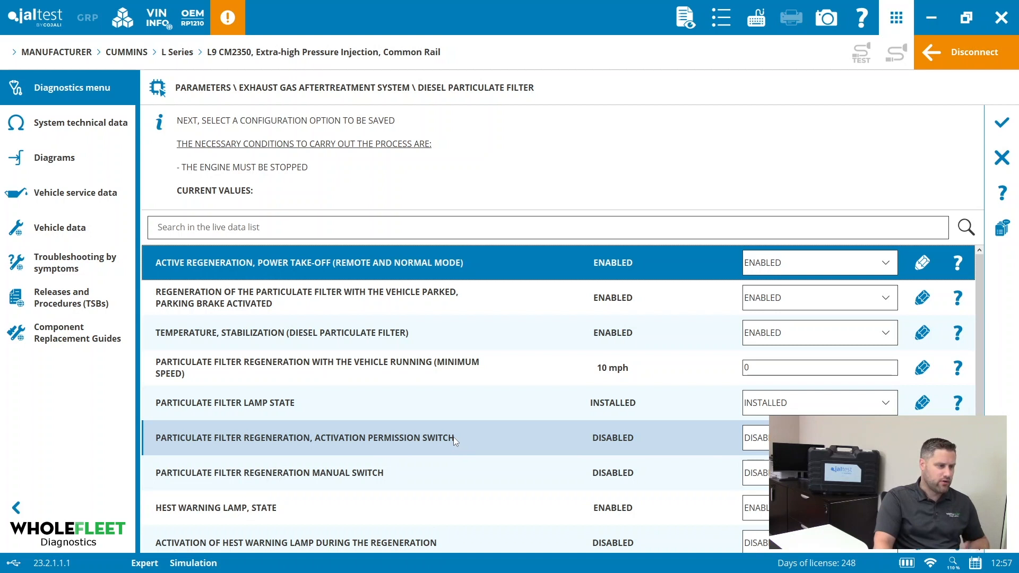
Write the new minimum regeneration speed of 0 mph to the engine ECM
{"action": "left_click", "coordinate": [282, 332]}
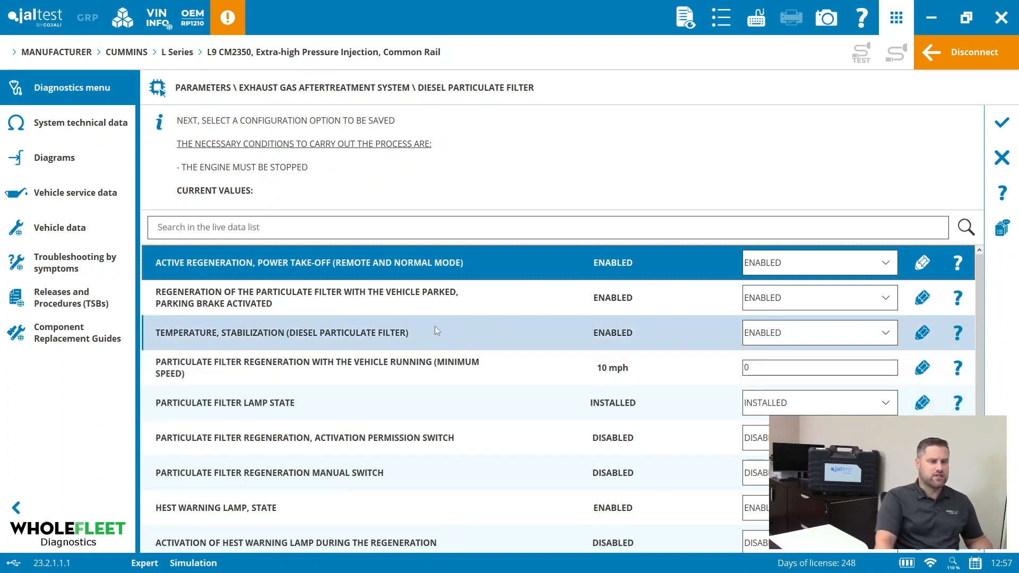
{"action": "mouse_move", "coordinate": [500, 332]}
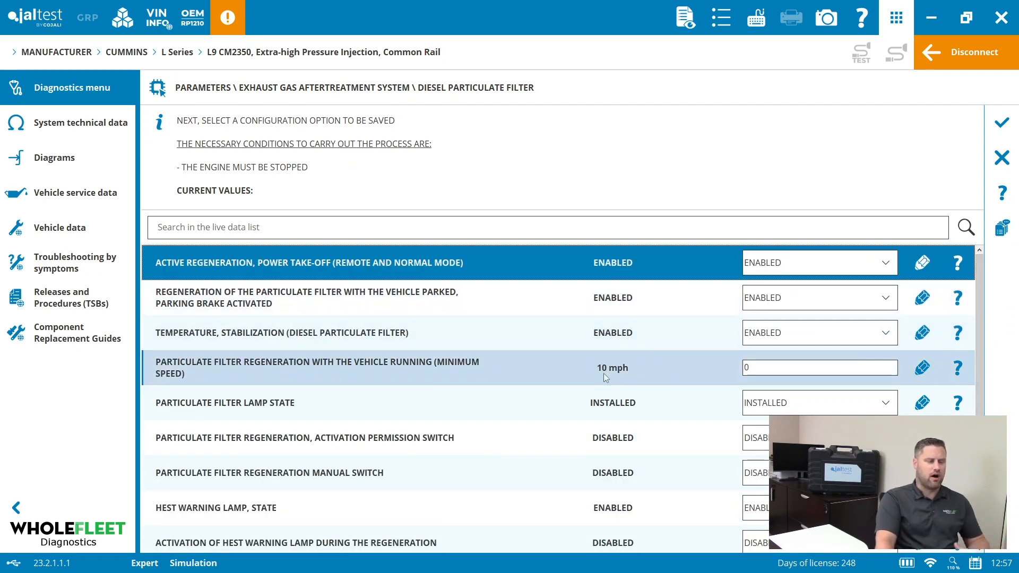
{"action": "left_click", "coordinate": [1001, 122]}
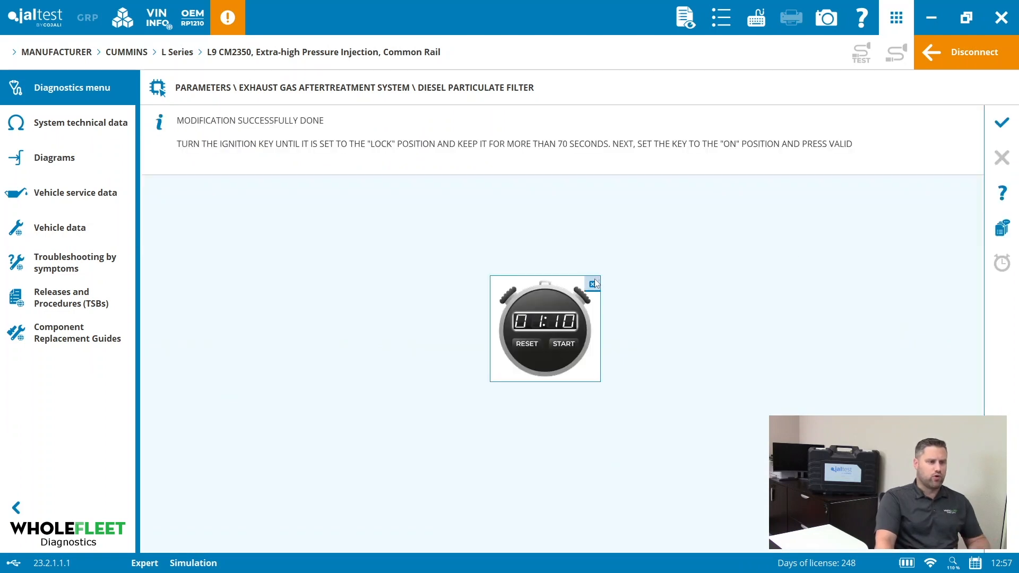
Confirm the ignition key cycle and validate the finished parameter change
{"action": "left_click", "coordinate": [1002, 123]}
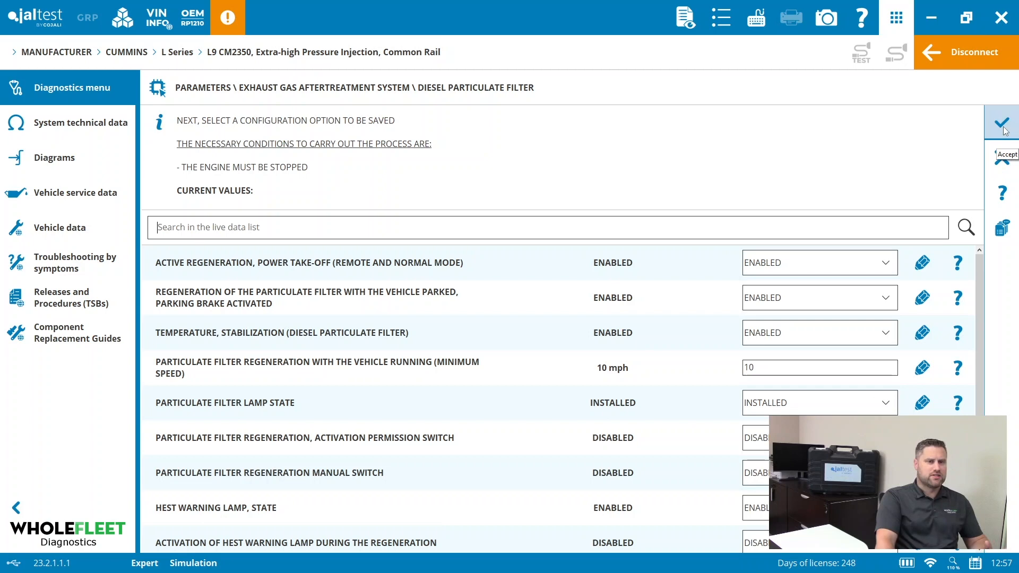
{"action": "left_click", "coordinate": [1002, 123]}
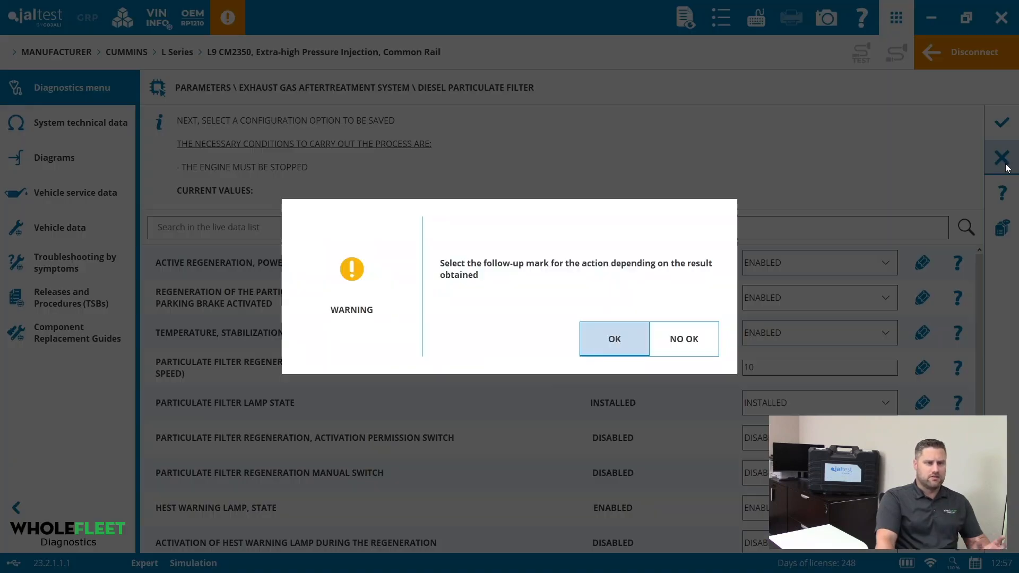
Mark the diesel particulate filter procedure result as OK
{"action": "left_click", "coordinate": [614, 339]}
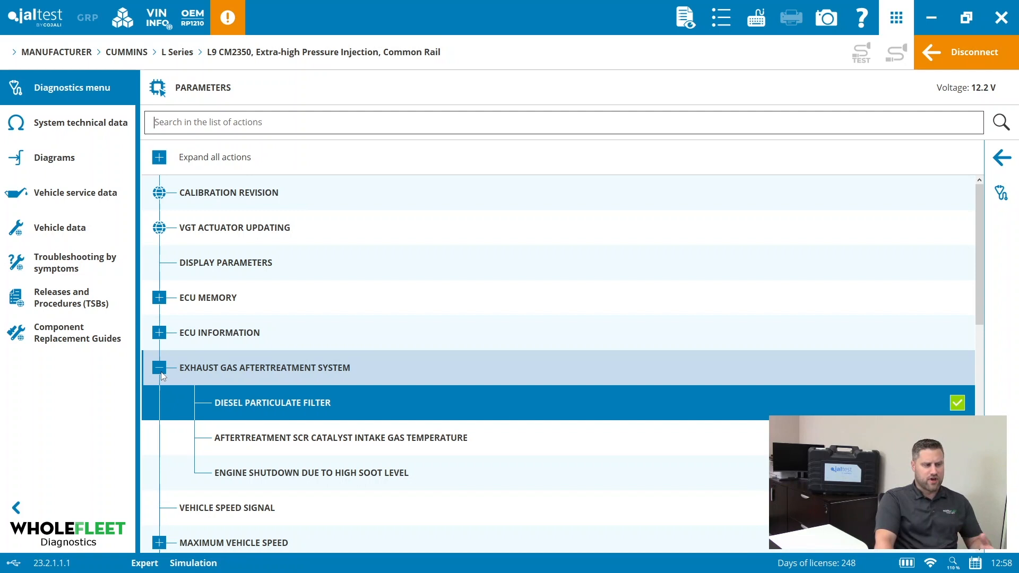